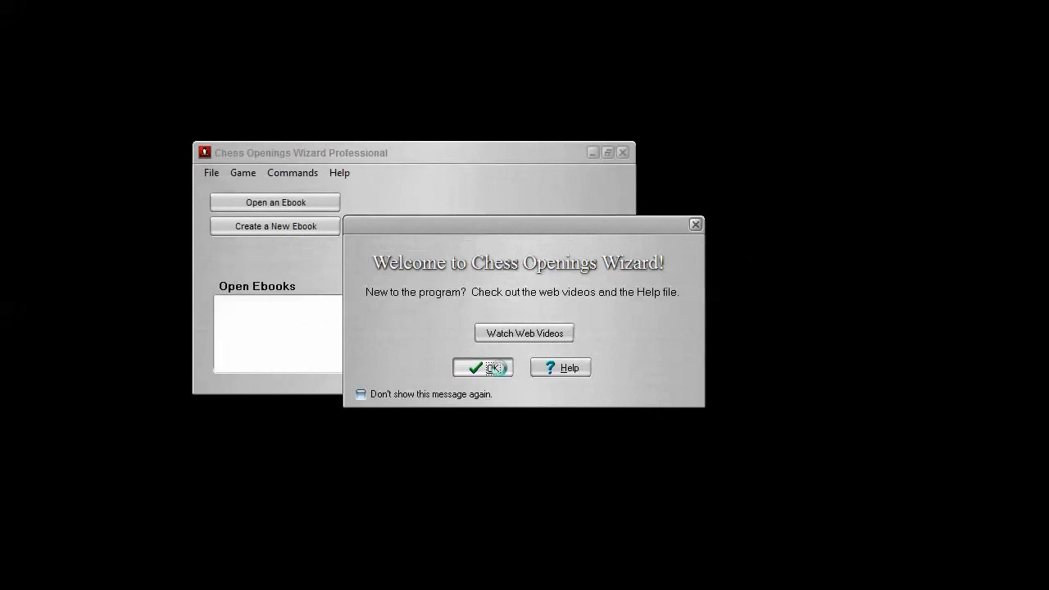
# - Dismiss the welcome message with OK
pyautogui.click(484, 367)
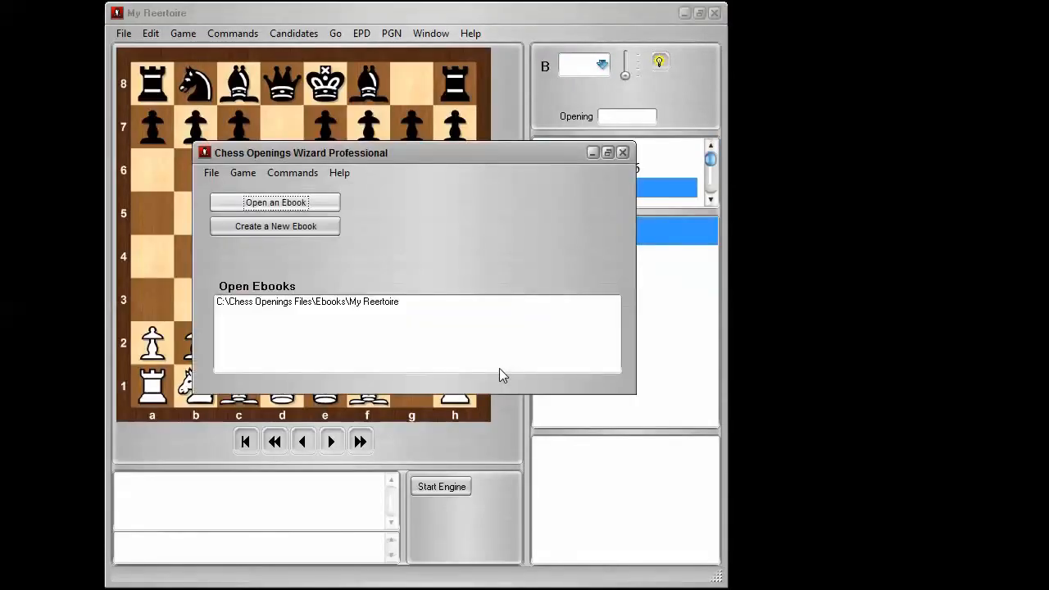
pyautogui.moveTo(487, 360)
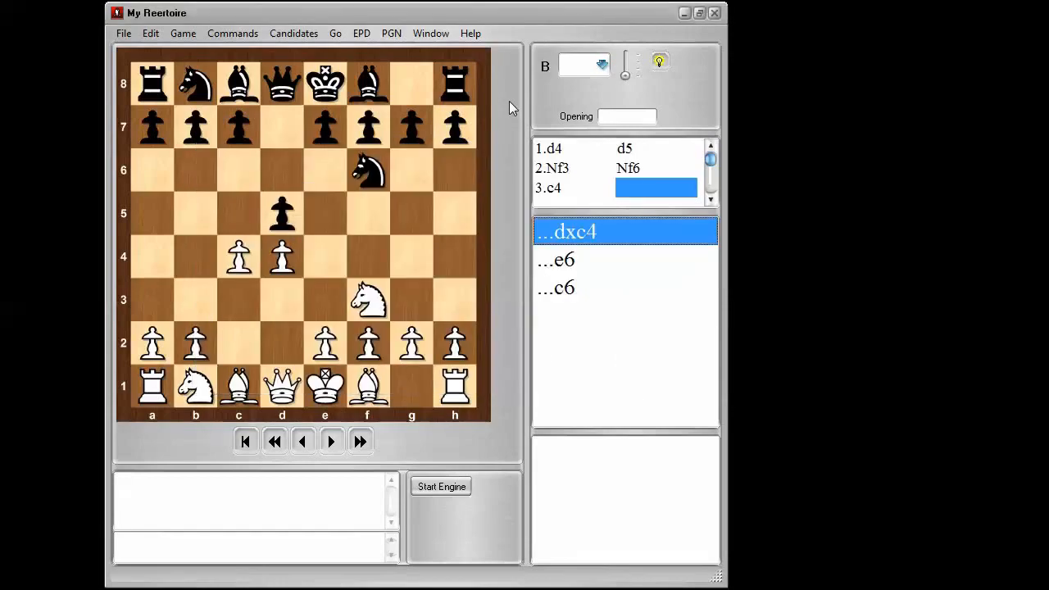
# - Open the program Preferences to view the Ruffian engine settings
pyautogui.click(150, 33)
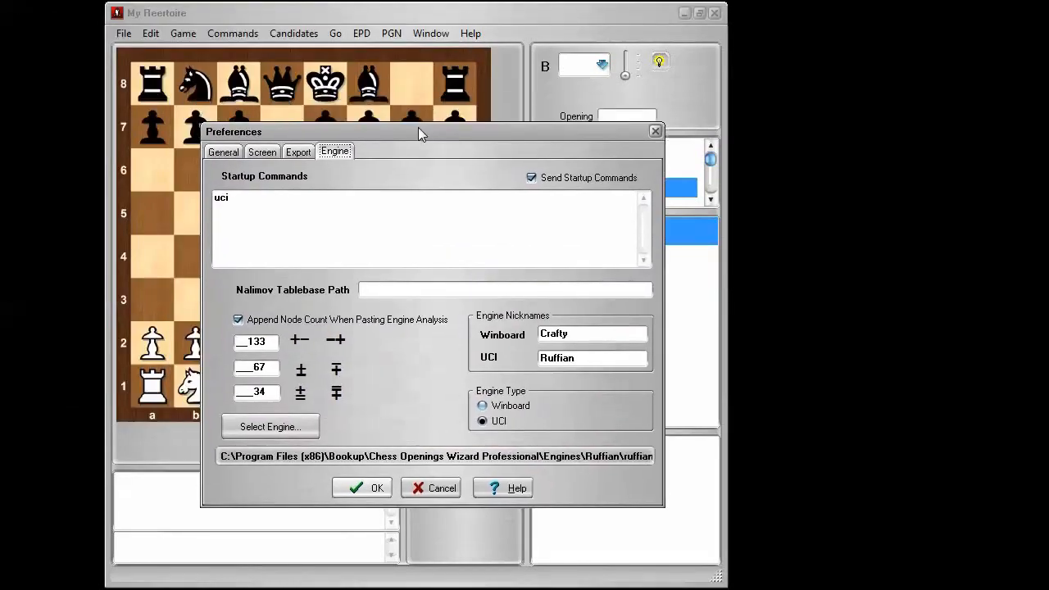
pyautogui.moveTo(283, 159)
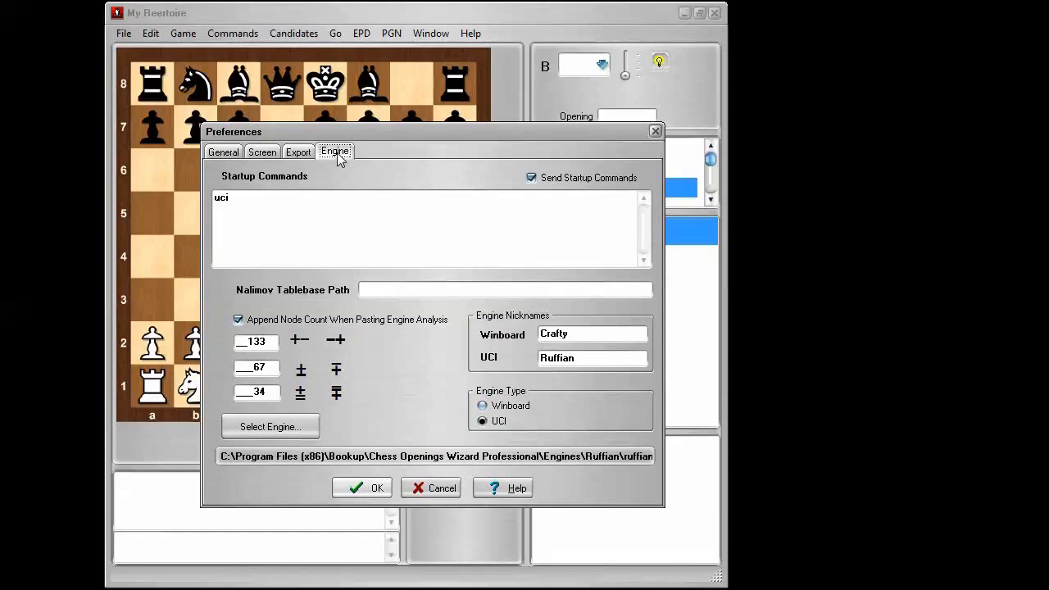
pyautogui.moveTo(332, 237)
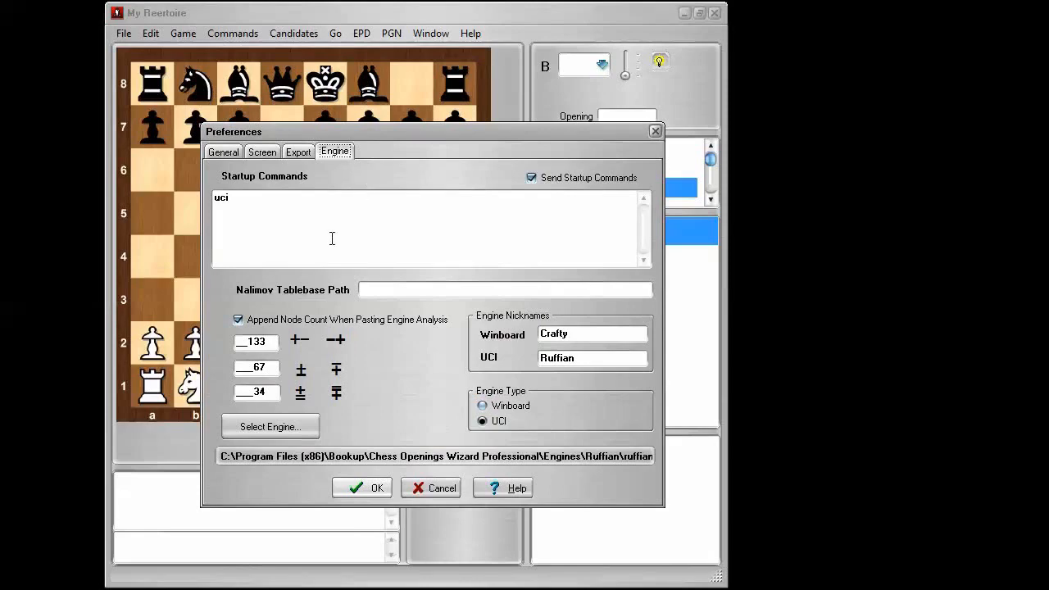
pyautogui.moveTo(418, 319)
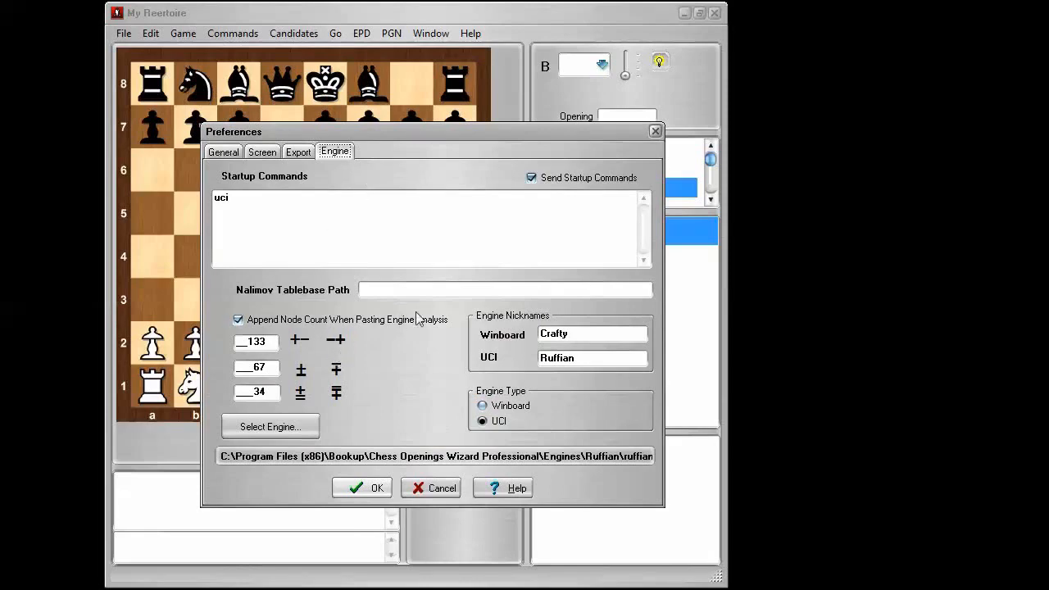
pyautogui.moveTo(271, 426)
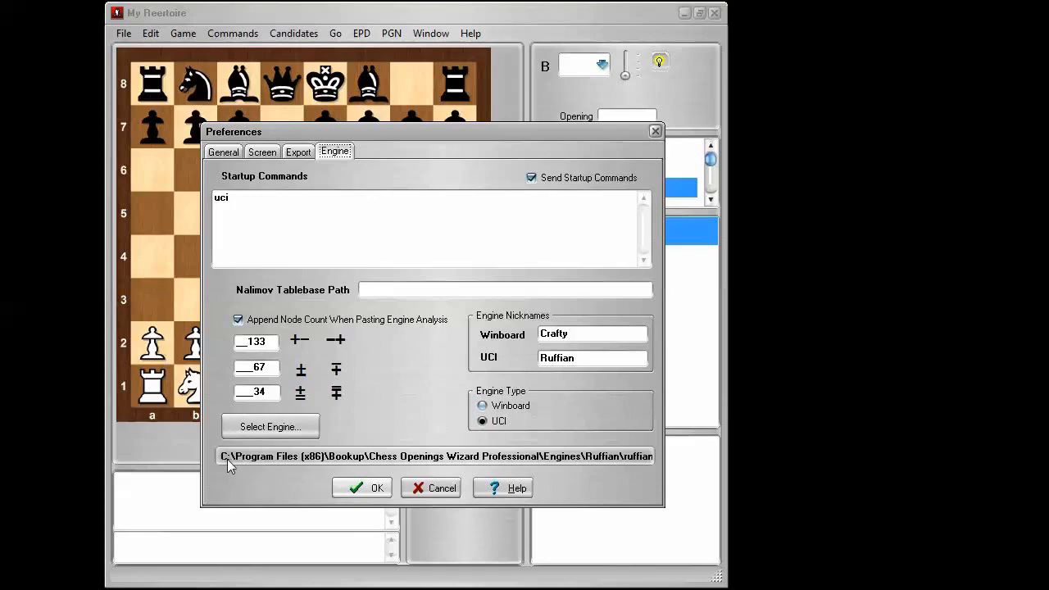
pyautogui.moveTo(320, 465)
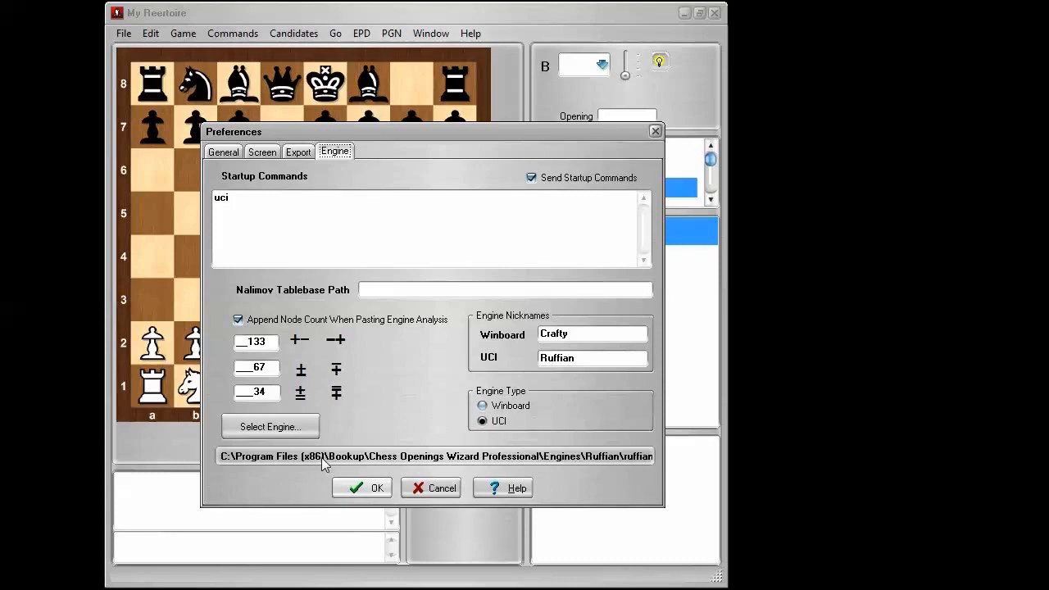
pyautogui.moveTo(273, 461)
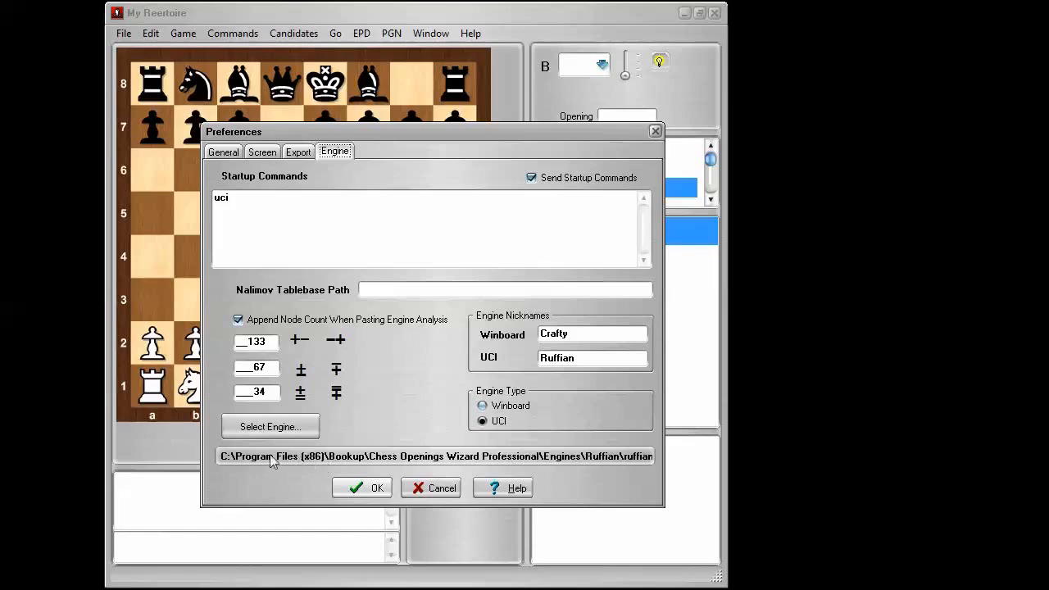
pyautogui.moveTo(449, 468)
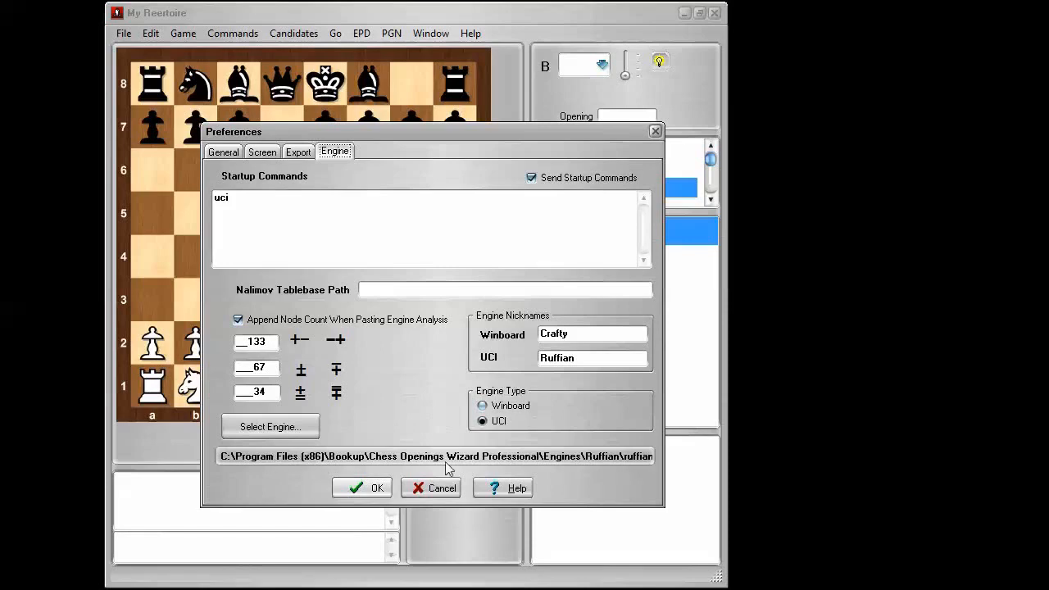
pyautogui.moveTo(574, 466)
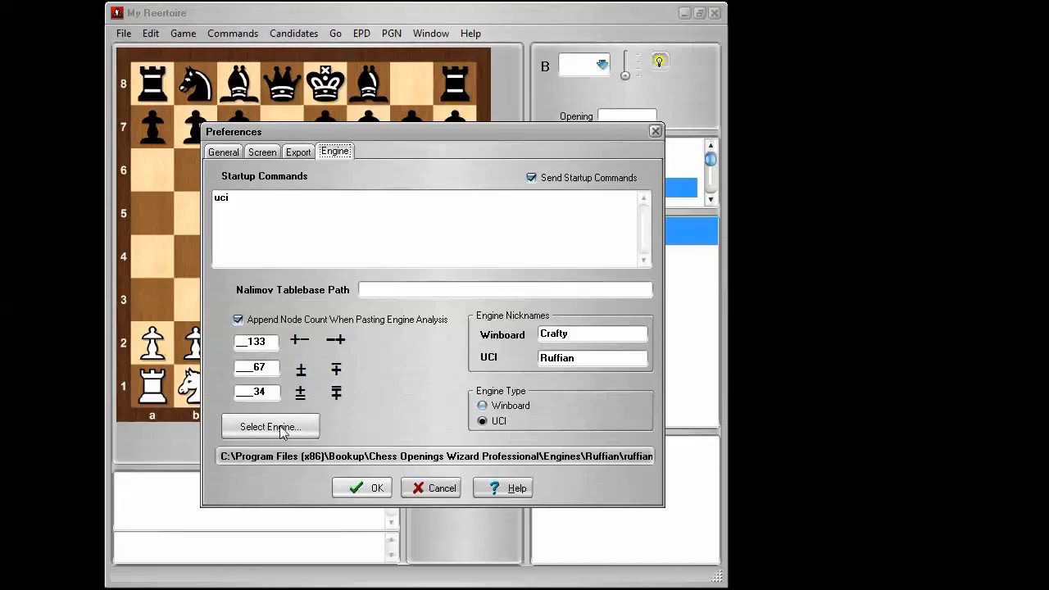
# - Browse the engine chooser to Engines > Stockfish and pick stockfish-171-32-ja.exe
pyautogui.click(270, 426)
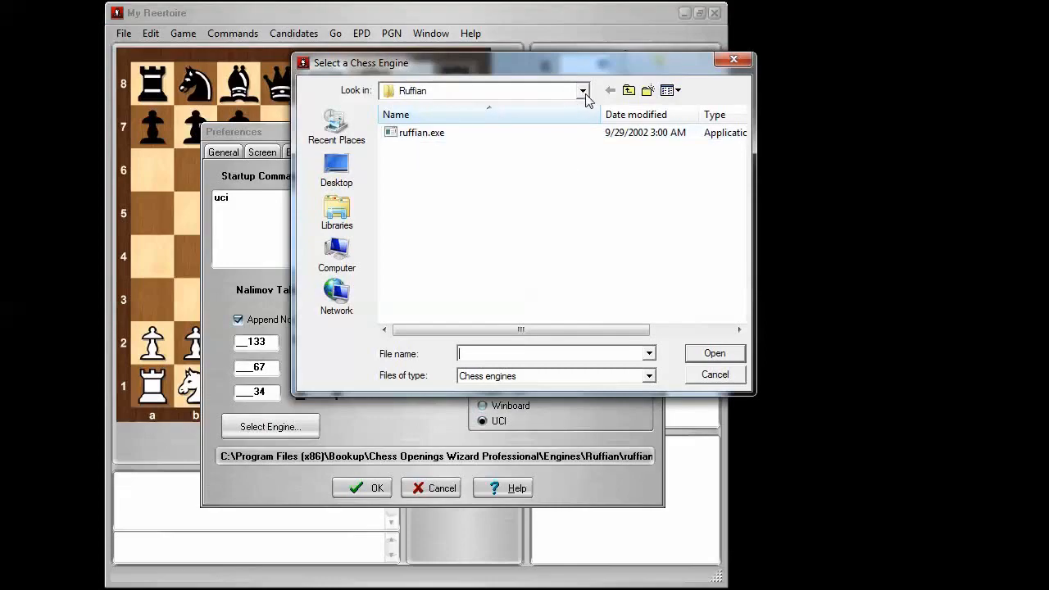
pyautogui.click(582, 90)
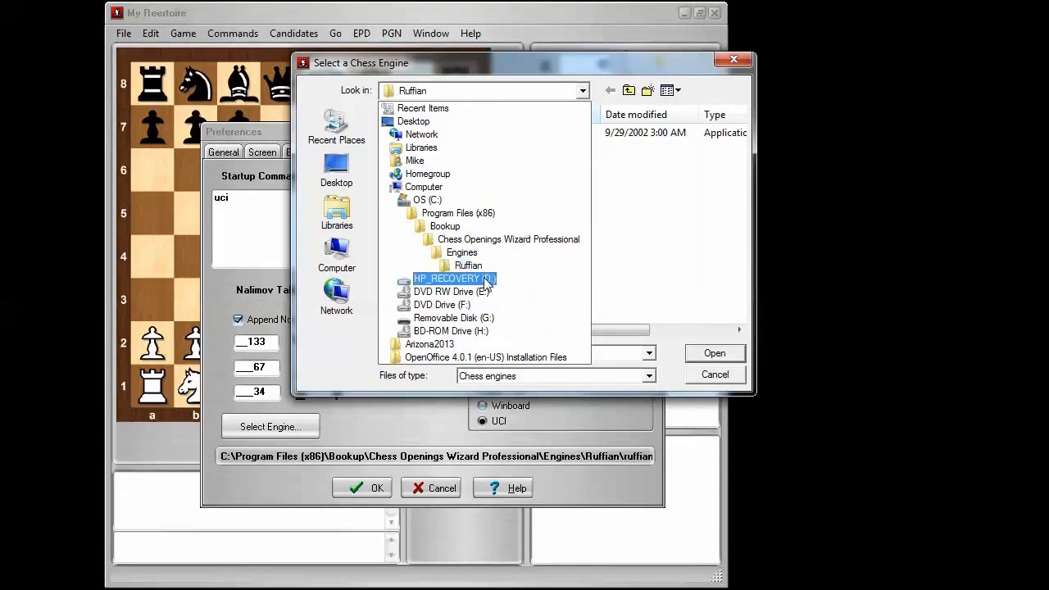
pyautogui.click(461, 252)
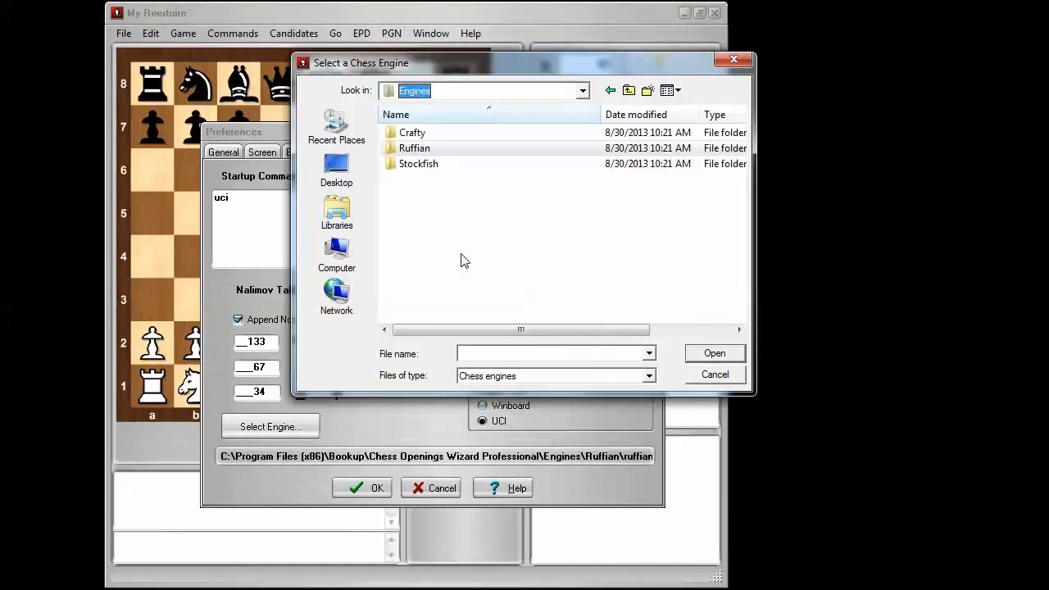
pyautogui.moveTo(414, 163)
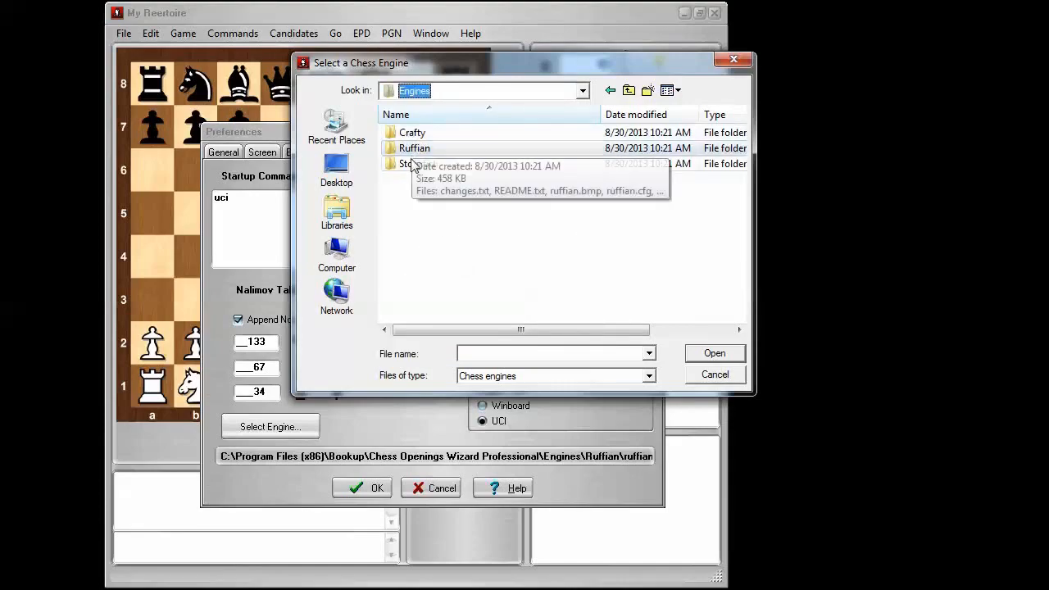
pyautogui.moveTo(418, 133)
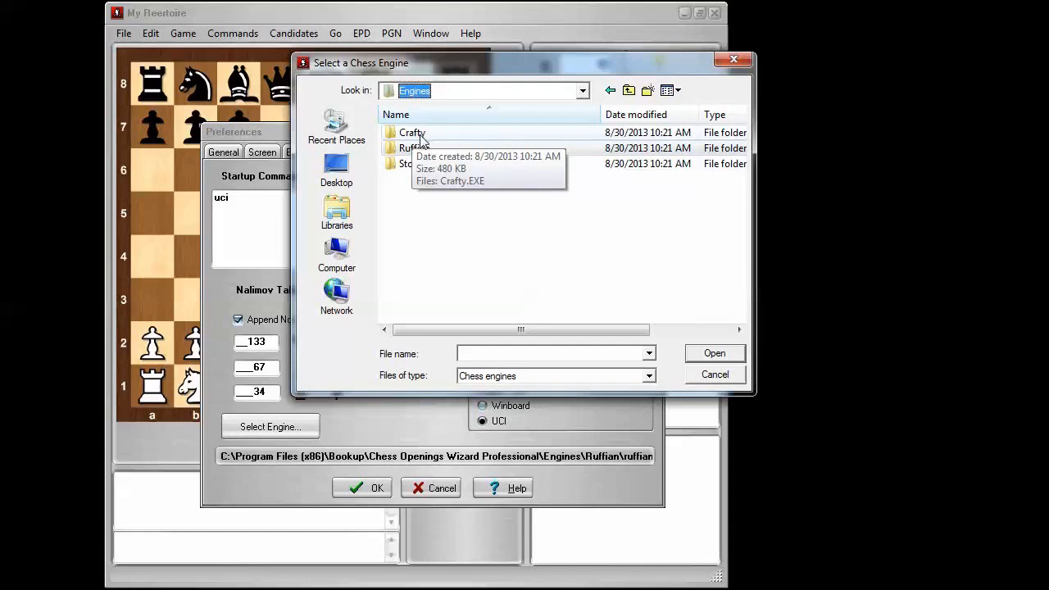
pyautogui.moveTo(426, 167)
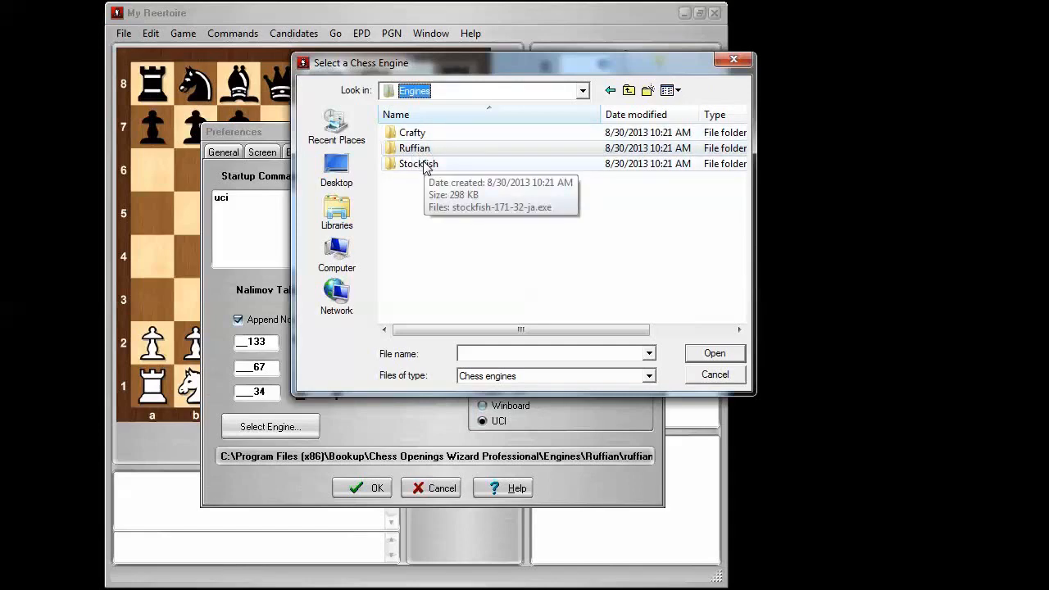
pyautogui.doubleClick(418, 163)
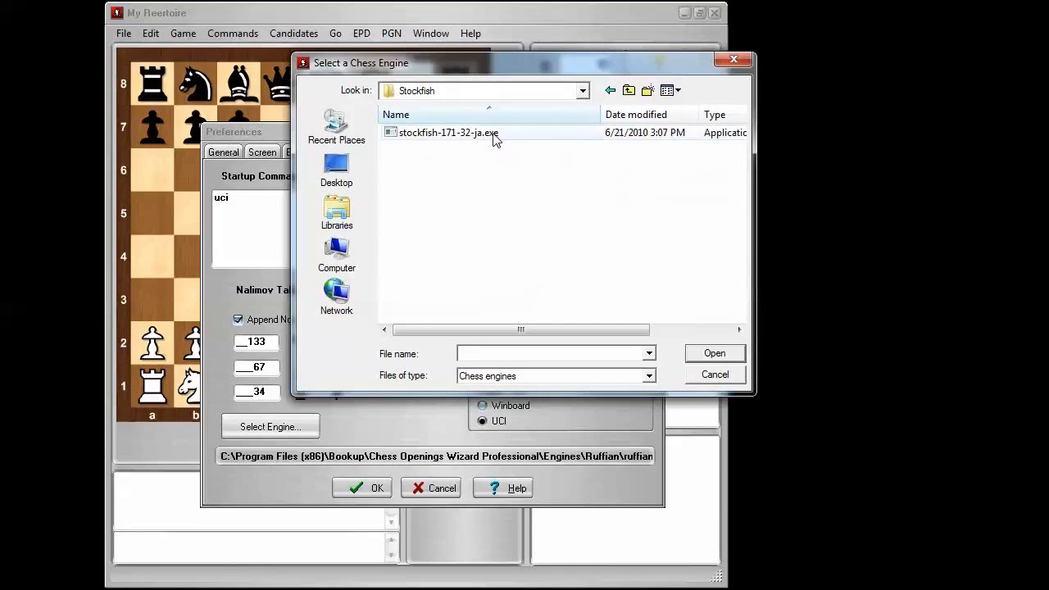
pyautogui.click(449, 132)
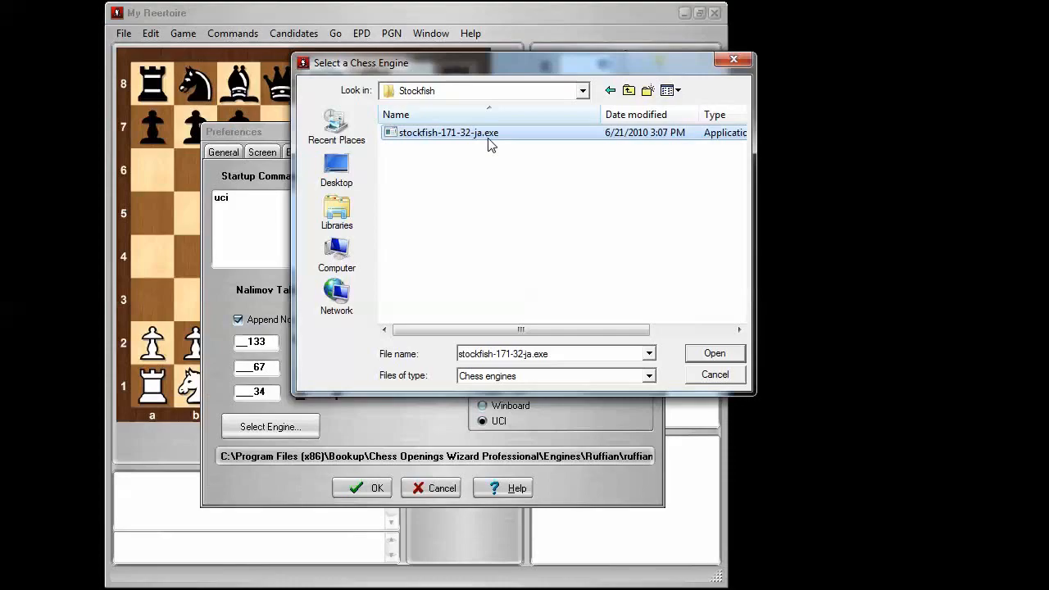
pyautogui.moveTo(457, 140)
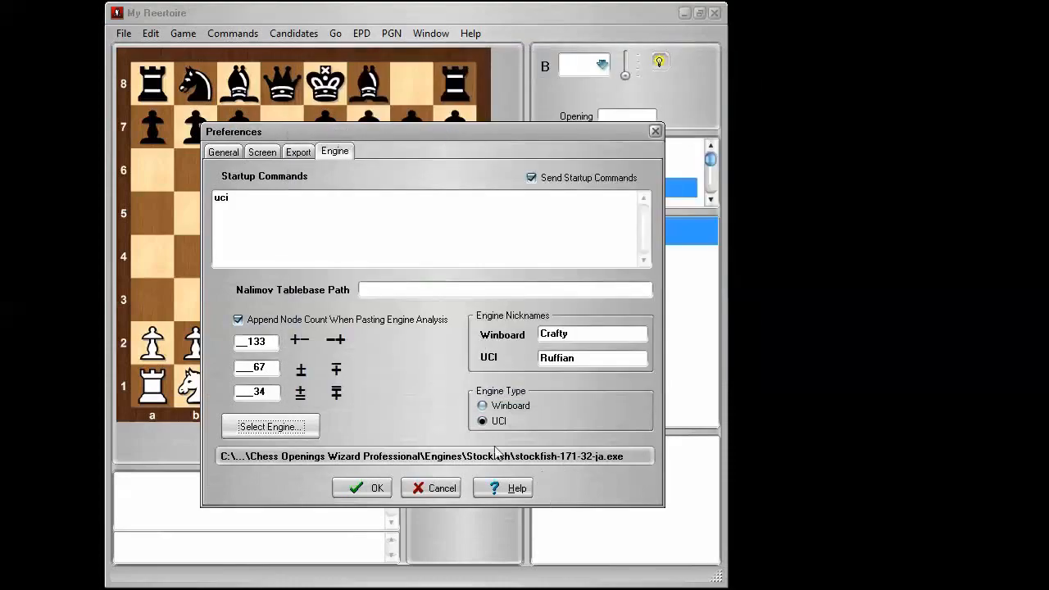
pyautogui.moveTo(503, 465)
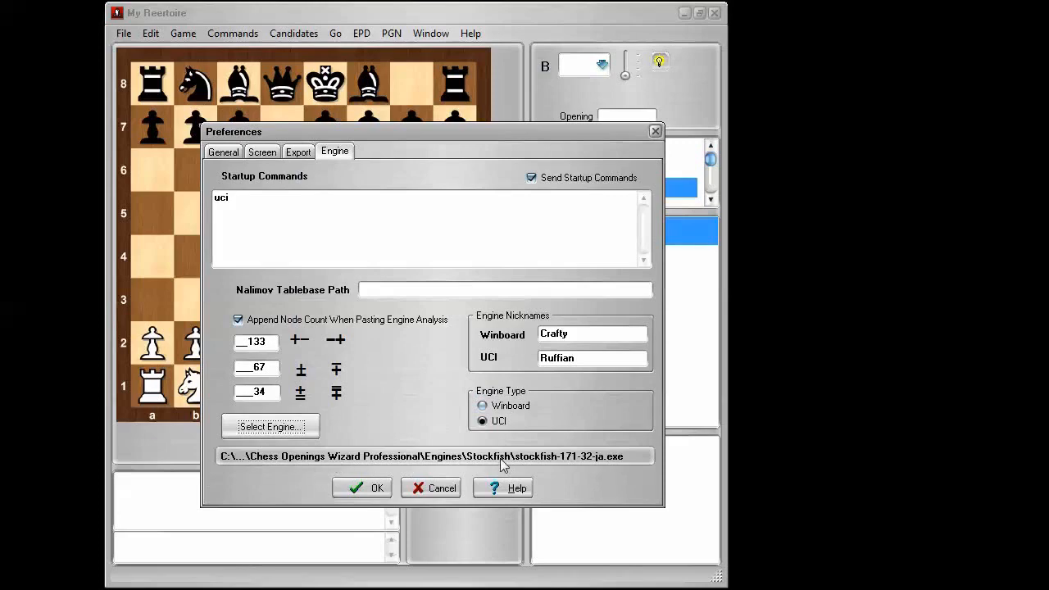
pyautogui.moveTo(625, 463)
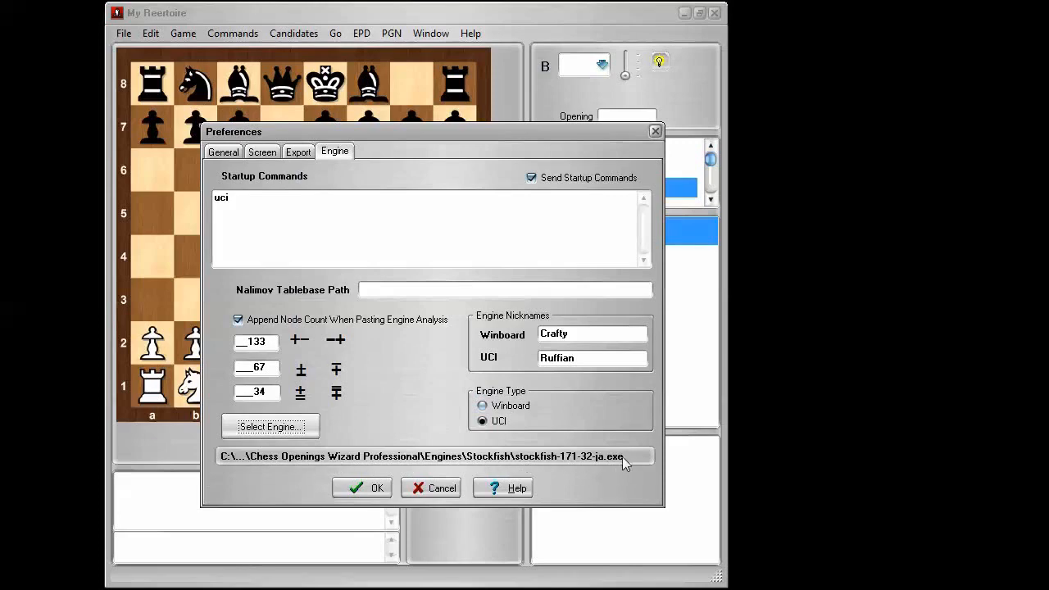
pyautogui.moveTo(618, 473)
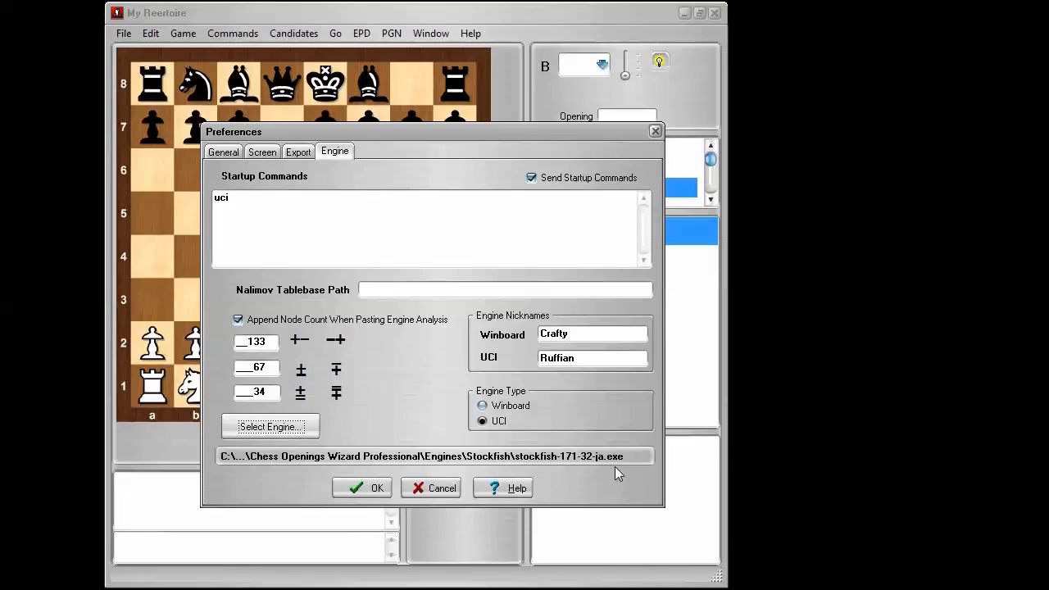
pyautogui.moveTo(517, 377)
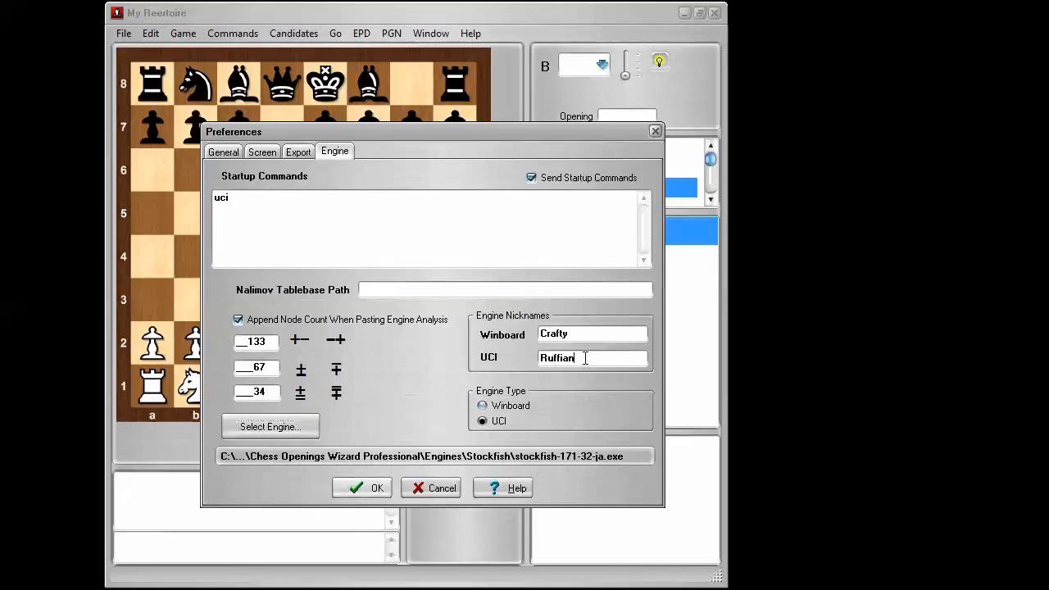
# - Replace the UCI nickname with 'Stockfish 32' and confirm the preferences
pyautogui.press('ctrl+a')
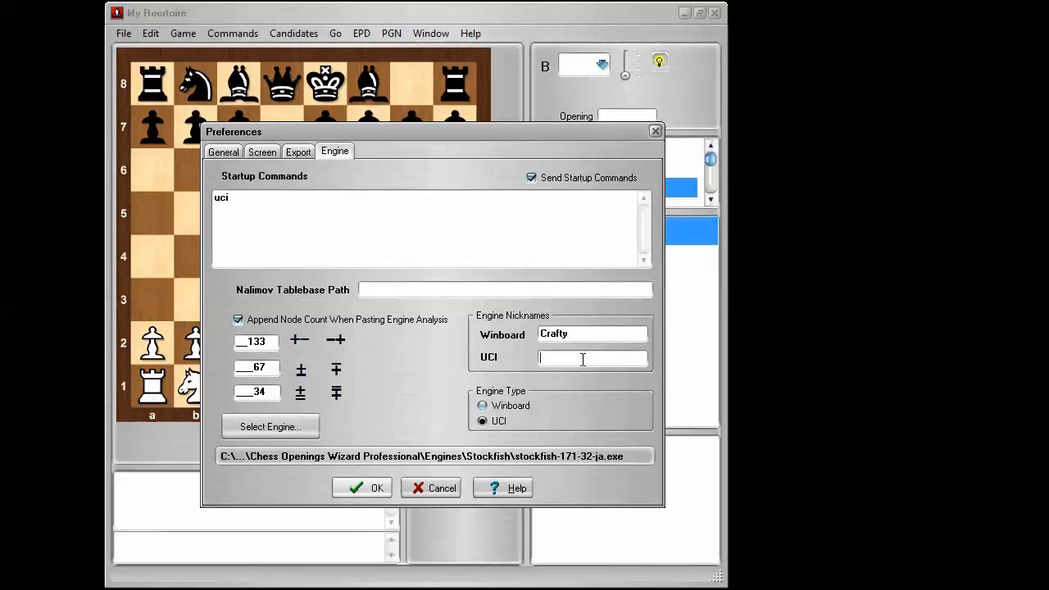
pyautogui.write('Stockfish')
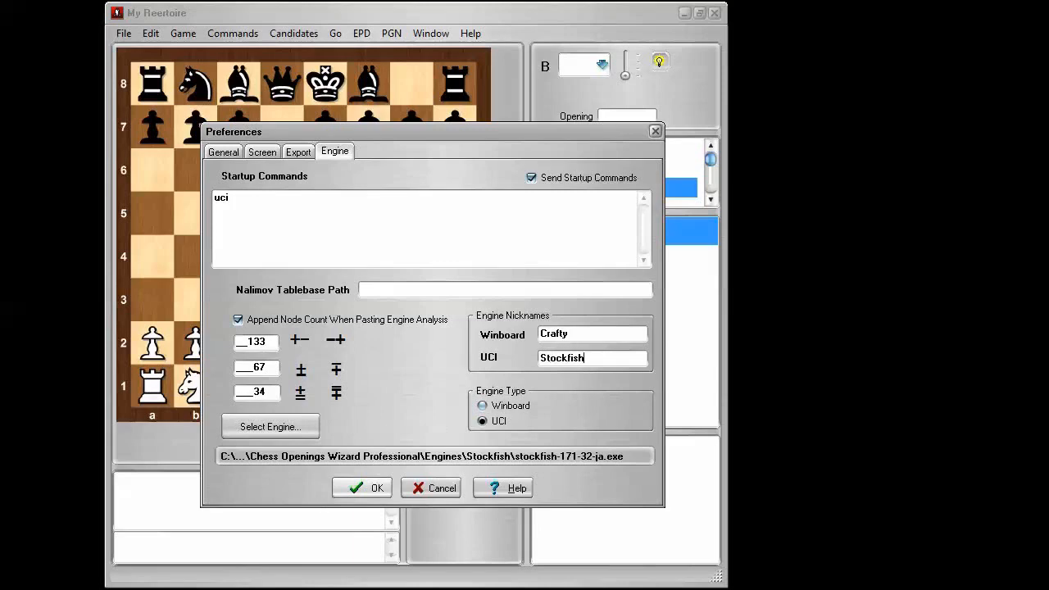
pyautogui.write('32')
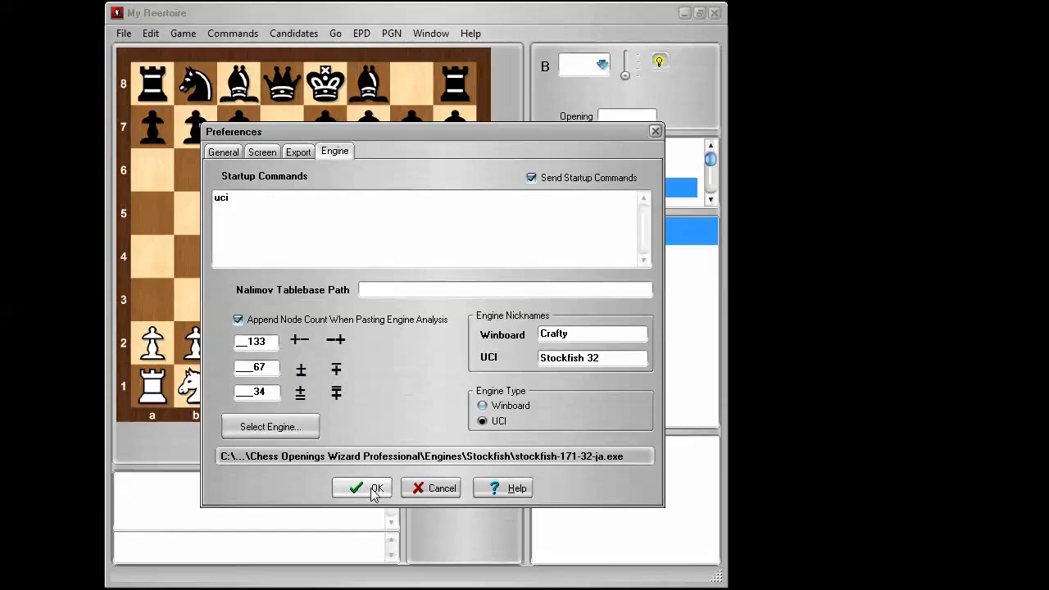
pyautogui.click(365, 488)
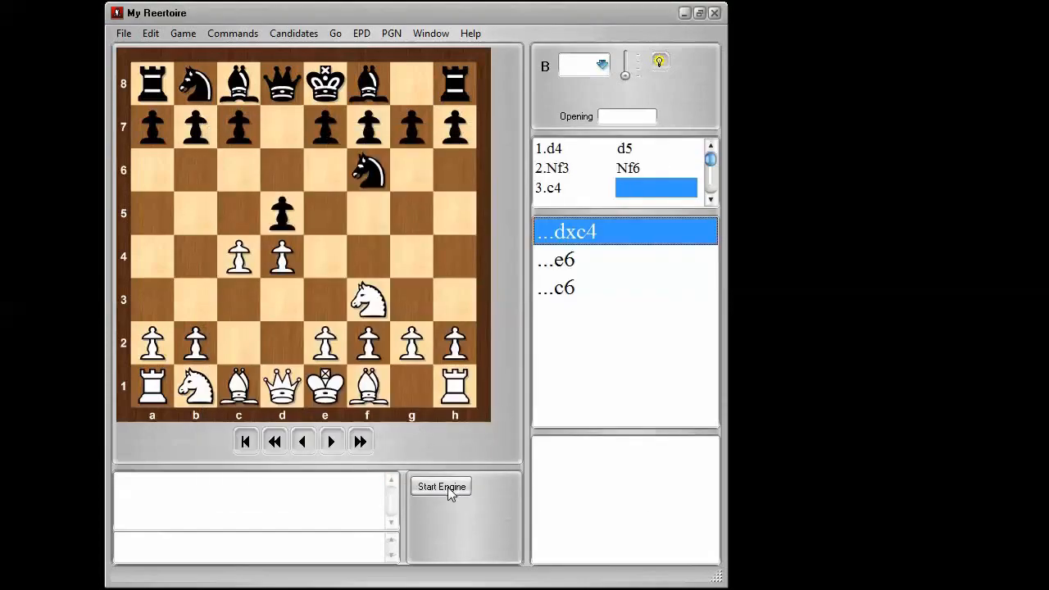
# - Start Stockfish 32 analysing the 1.d4 d5 2.Nf3 Nf6 3.c4 position
pyautogui.click(441, 487)
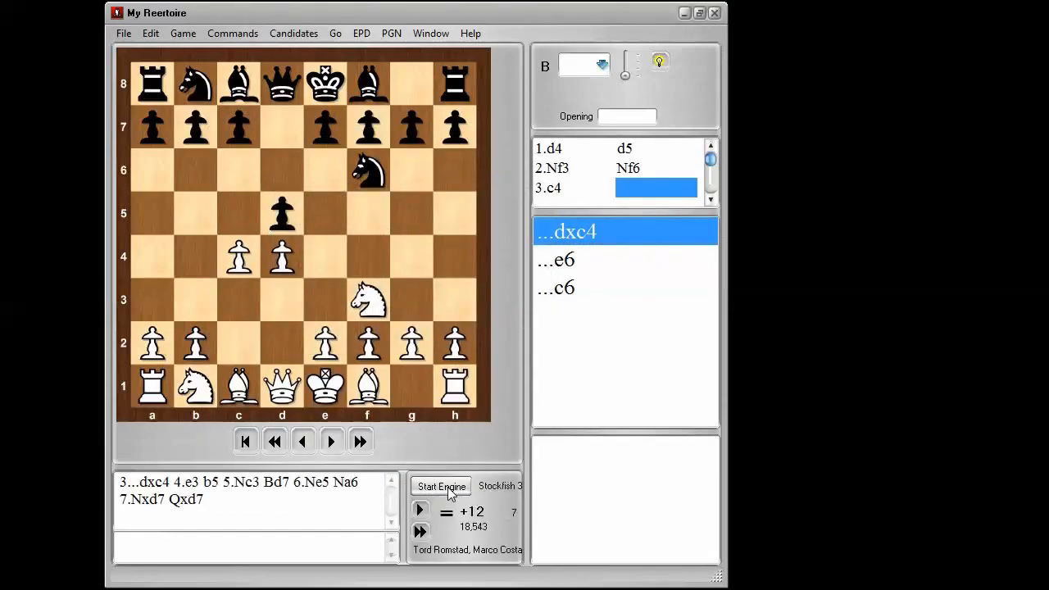
pyautogui.click(441, 485)
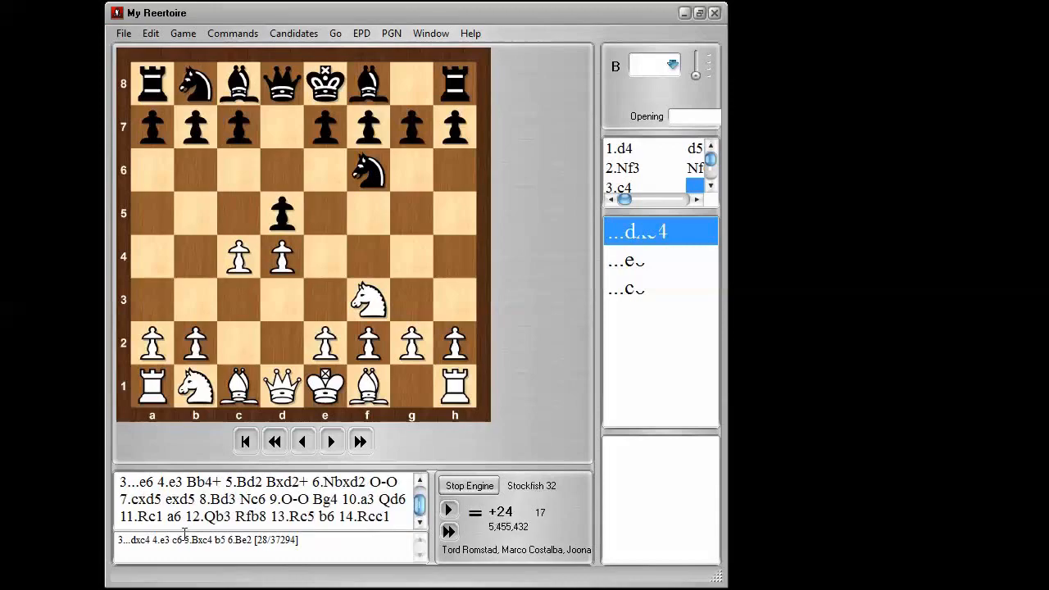
pyautogui.moveTo(578, 567)
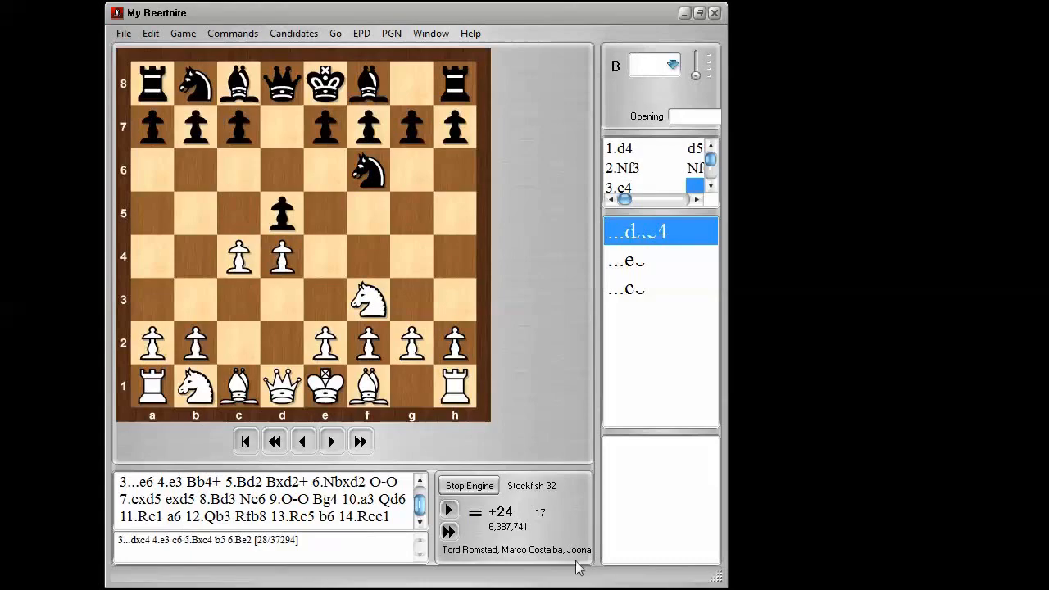